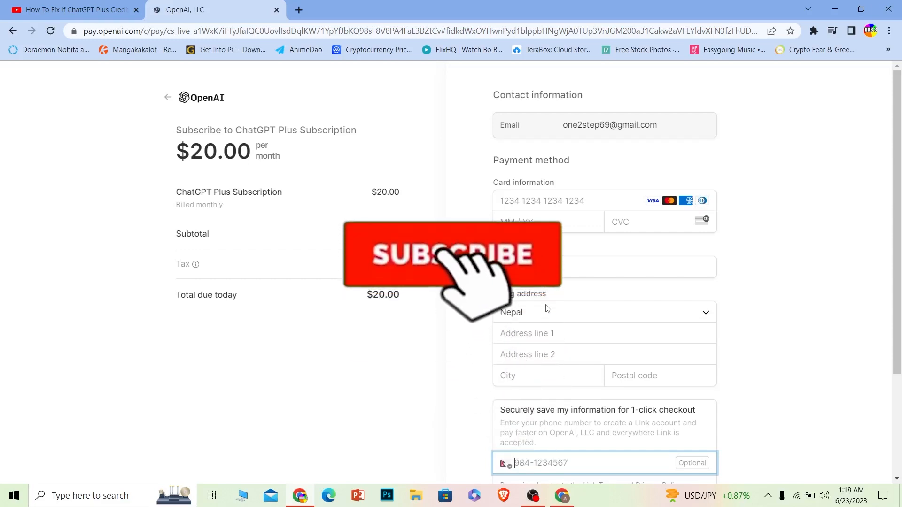
- Review the ChatGPT Plus checkout page showing the declined card
click(451, 254)
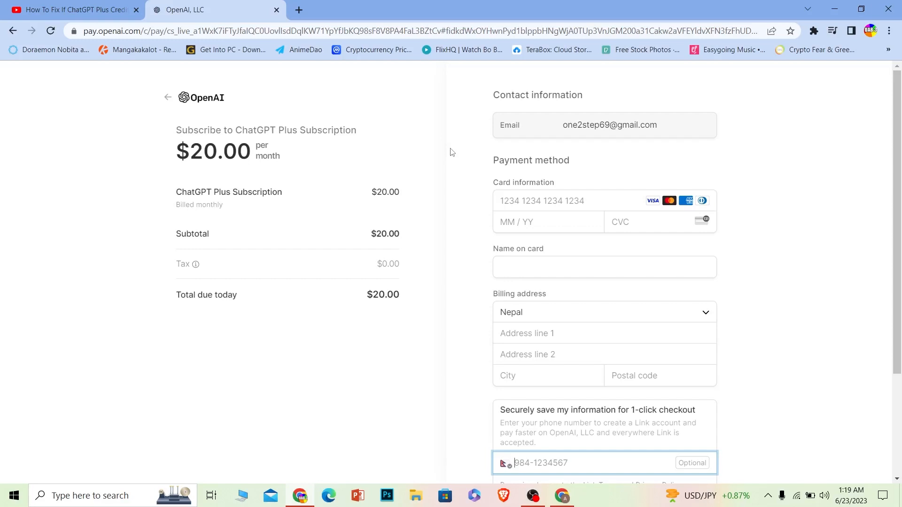
scroll(down, 3)
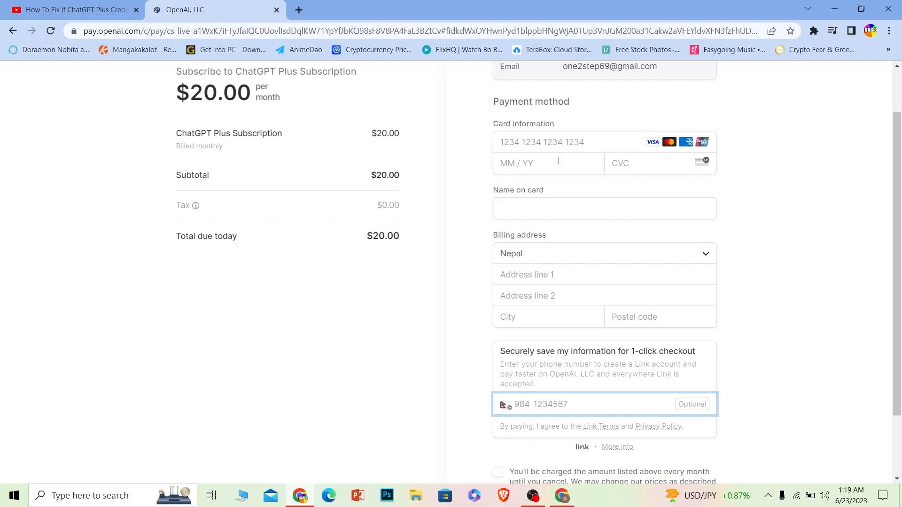
scroll(down, 3)
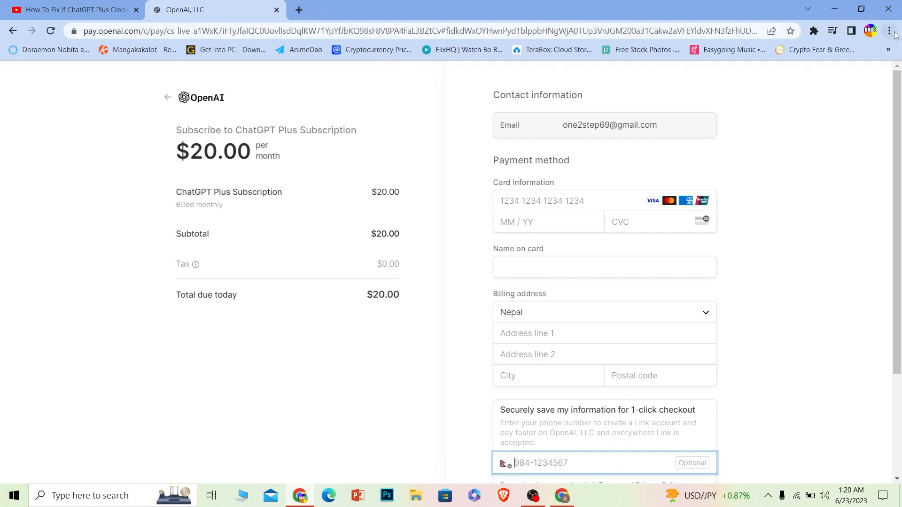
mouse_move(889, 30)
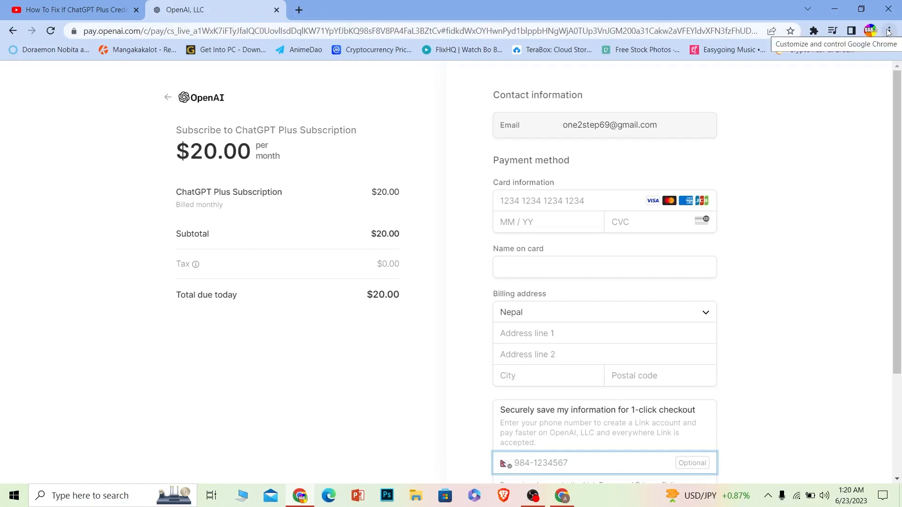
- Go to Chrome Settings > Privacy and security and start Clear browsing data
click(892, 30)
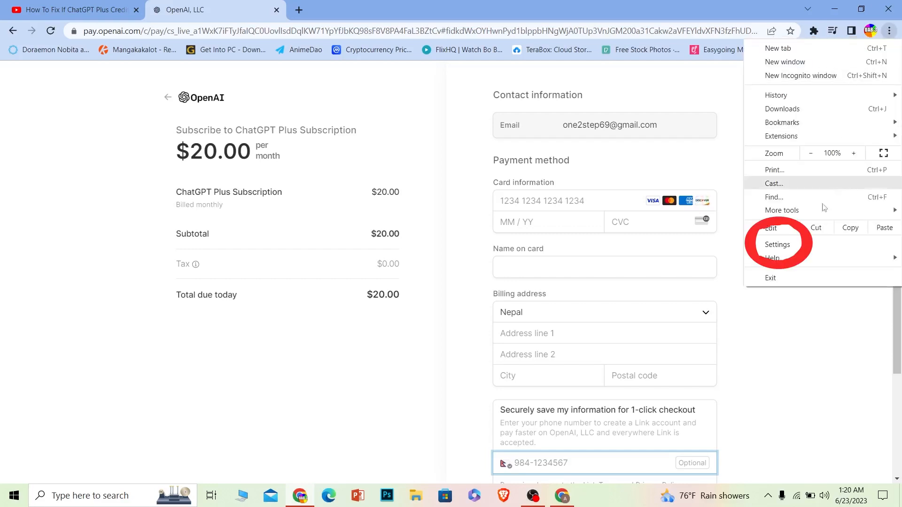
click(777, 244)
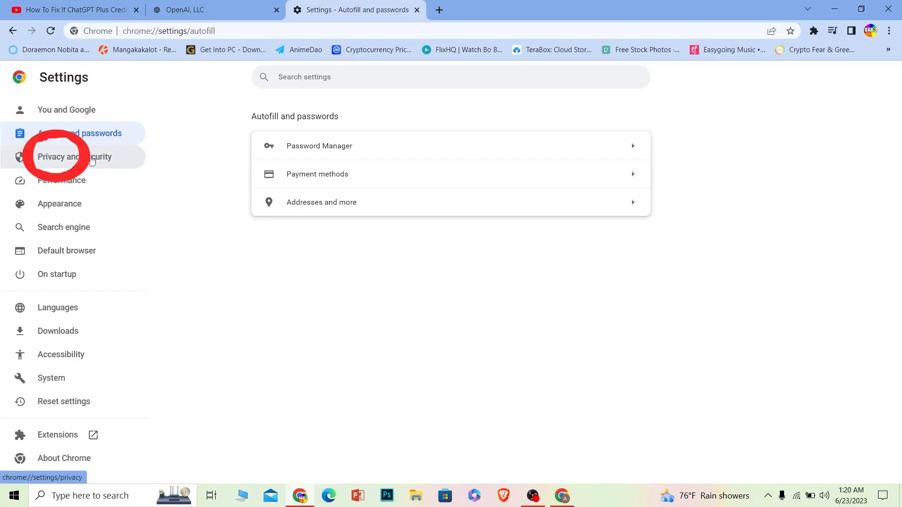
click(74, 157)
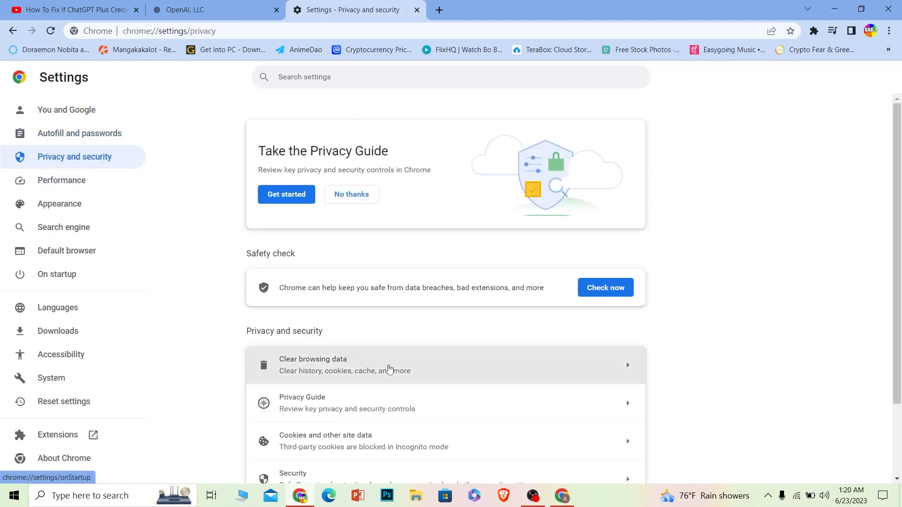
click(345, 364)
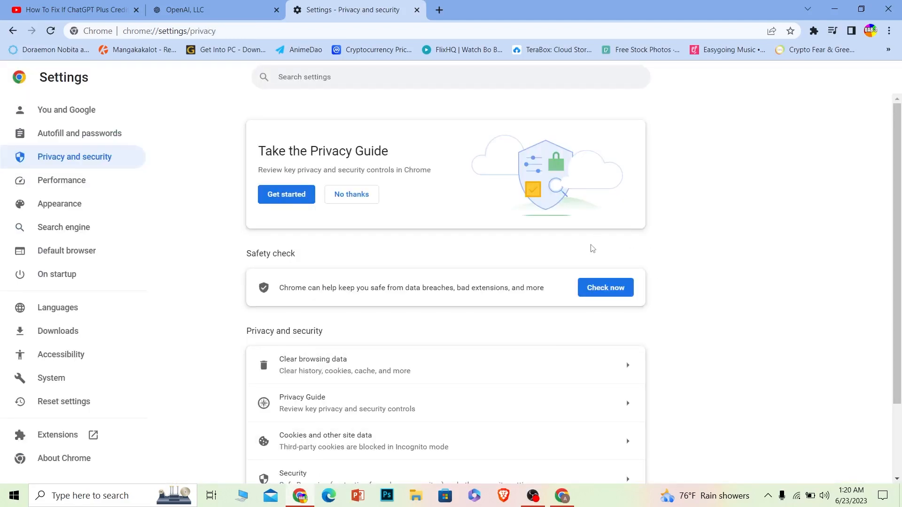
mouse_move(526, 251)
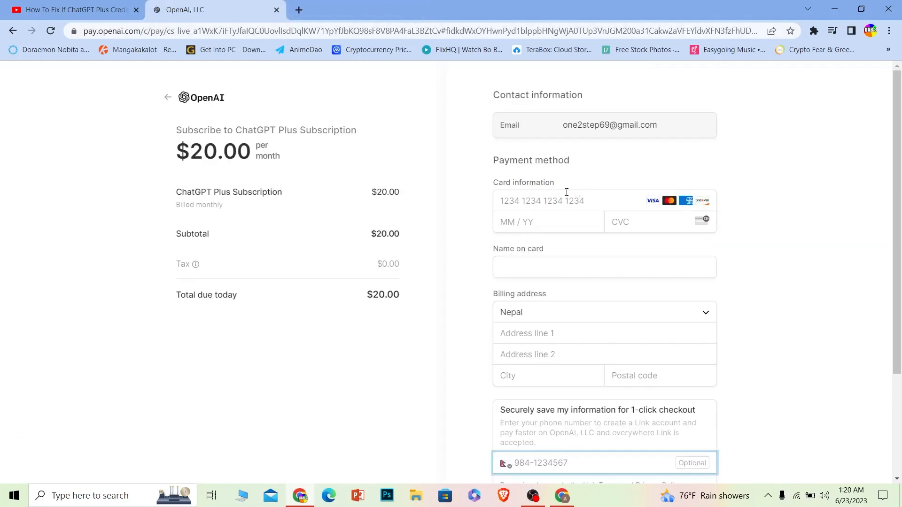
mouse_move(517, 180)
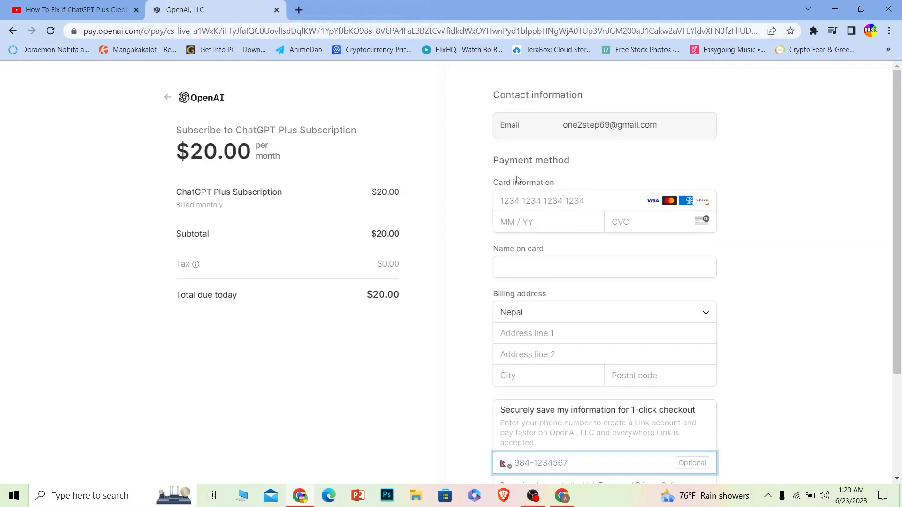
- Search Google for 'open ai suppot' in a new tab and choose the OpenAI Help Center result
click(302, 10)
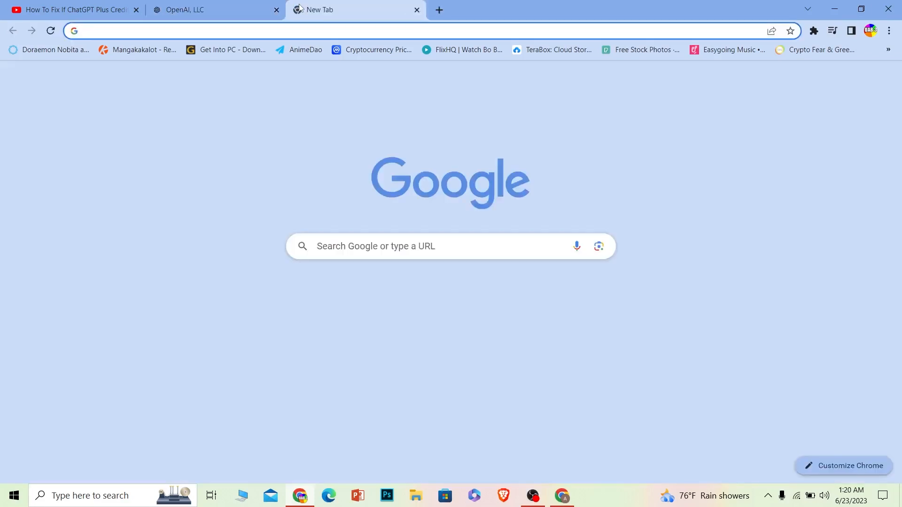
text(open ai suppot)
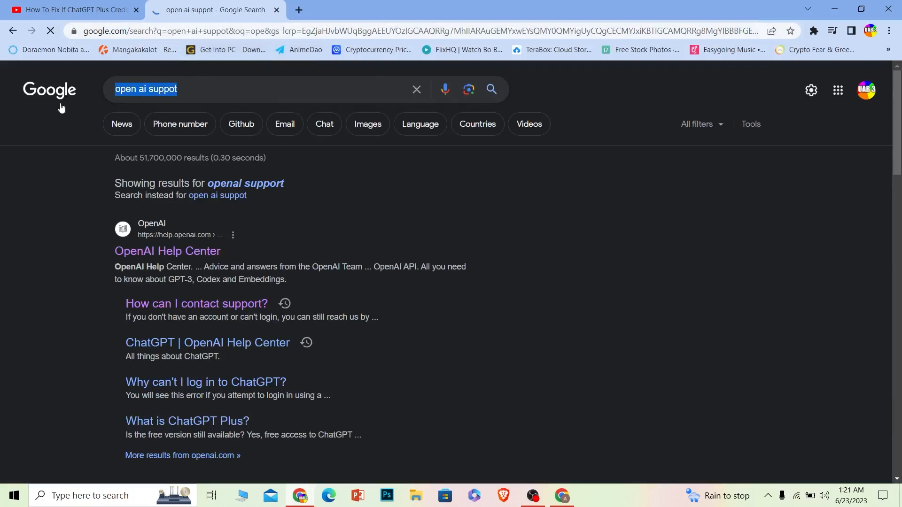
click(150, 251)
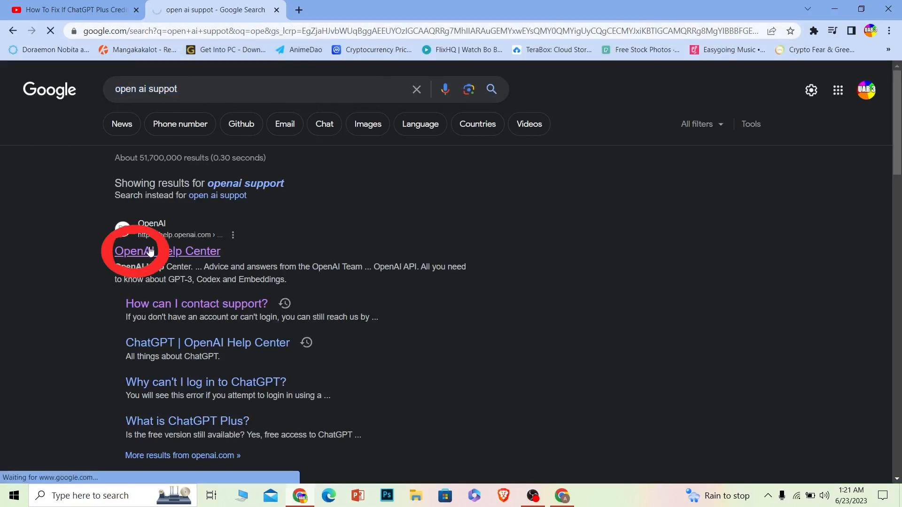
- Start the Help Center support chat with 'Other' as the reason, then minimize the chat
click(150, 251)
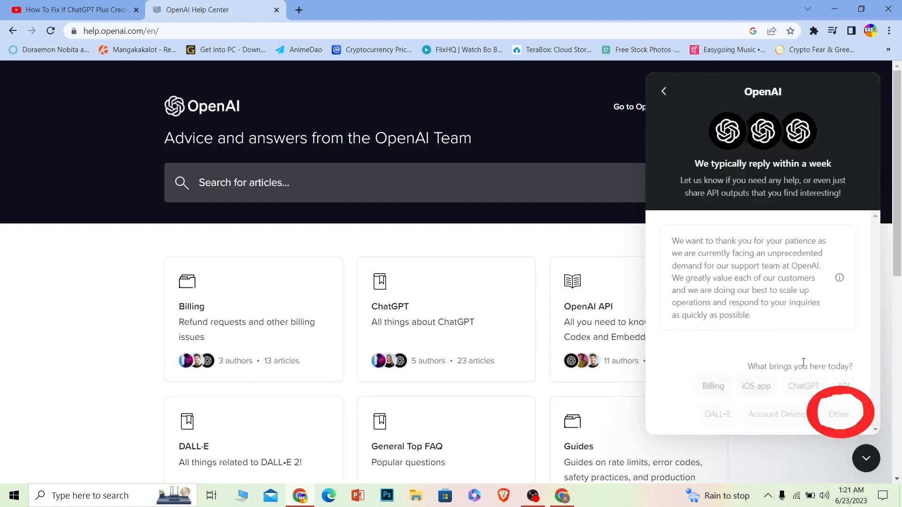
click(838, 413)
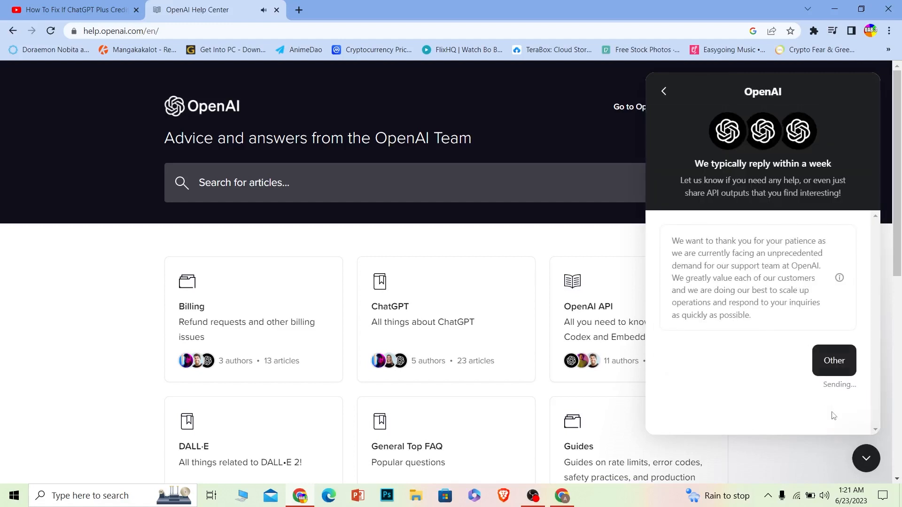
click(834, 361)
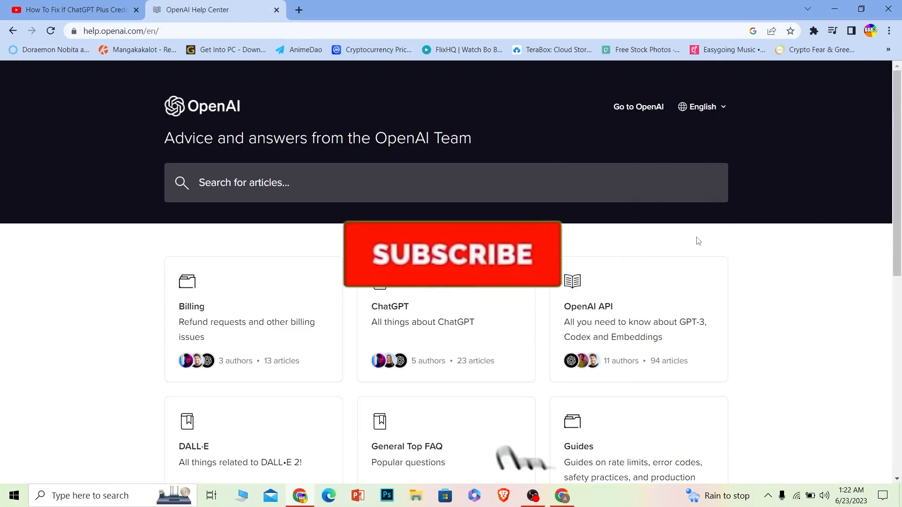
click(451, 253)
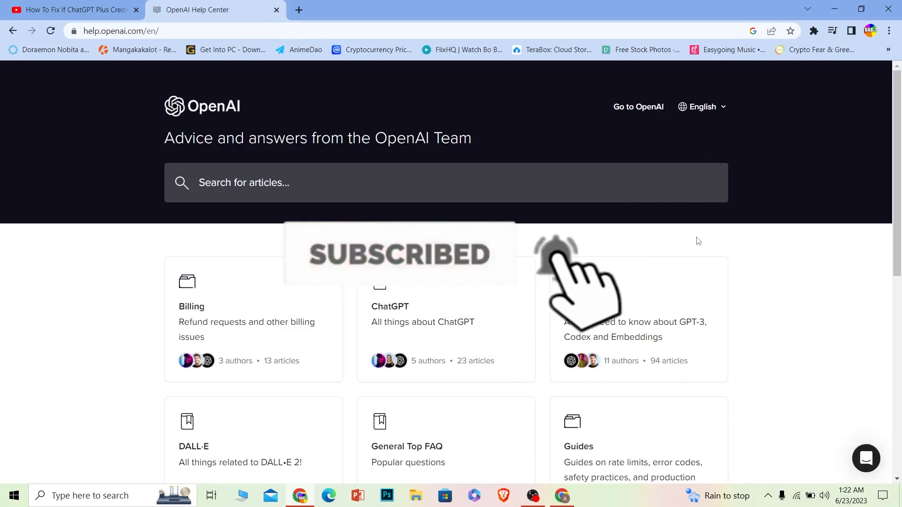